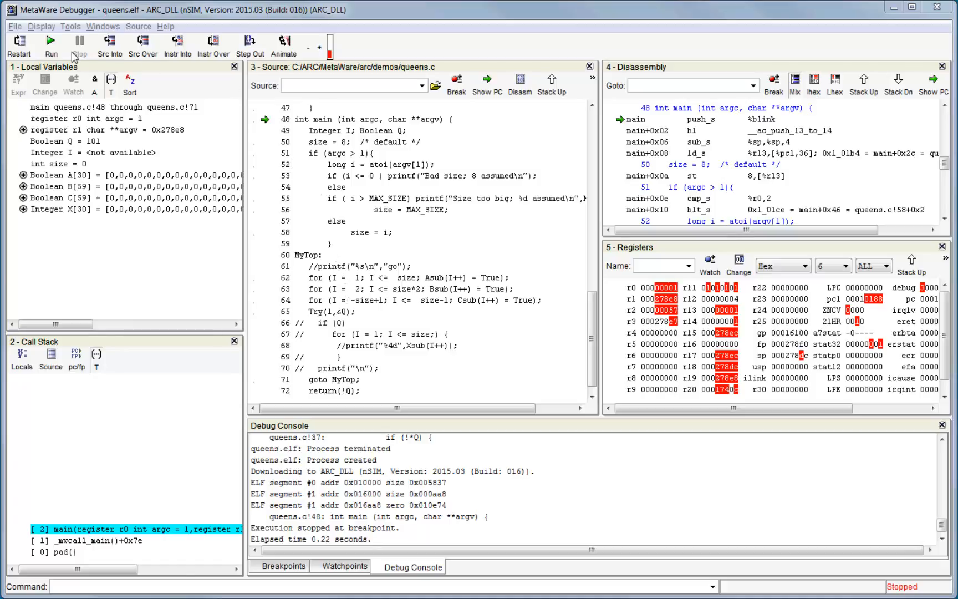
pyautogui.moveTo(263, 55)
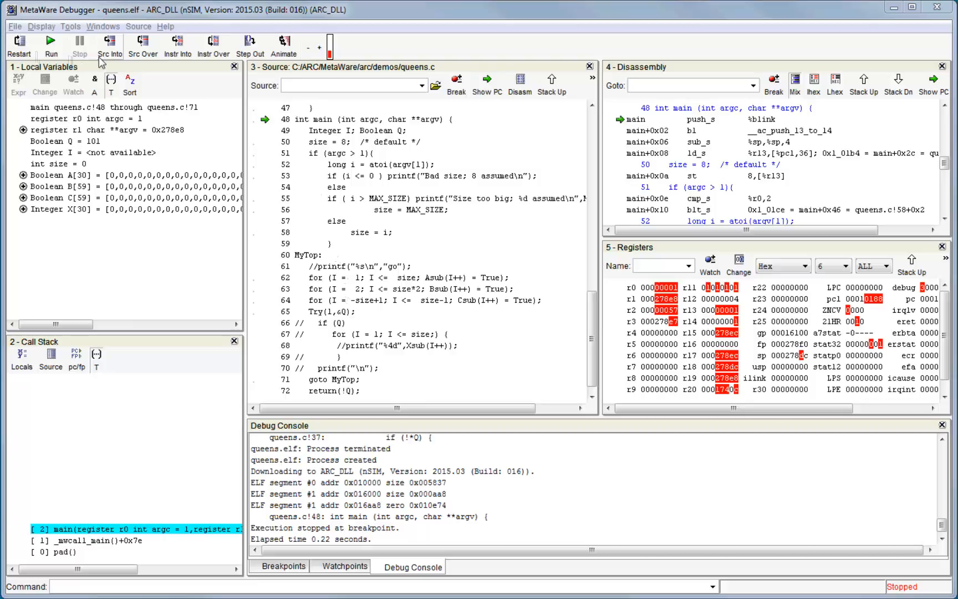
pyautogui.moveTo(142, 126)
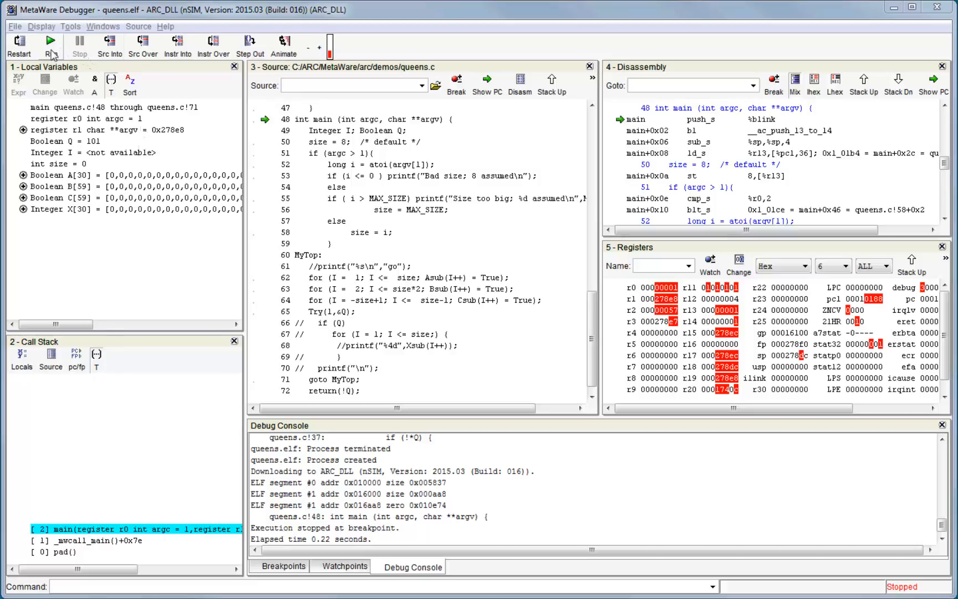
# Step: Resume queens.elf from the main breakpoint so it runs freely into the recursive Try calls
pyautogui.click(51, 41)
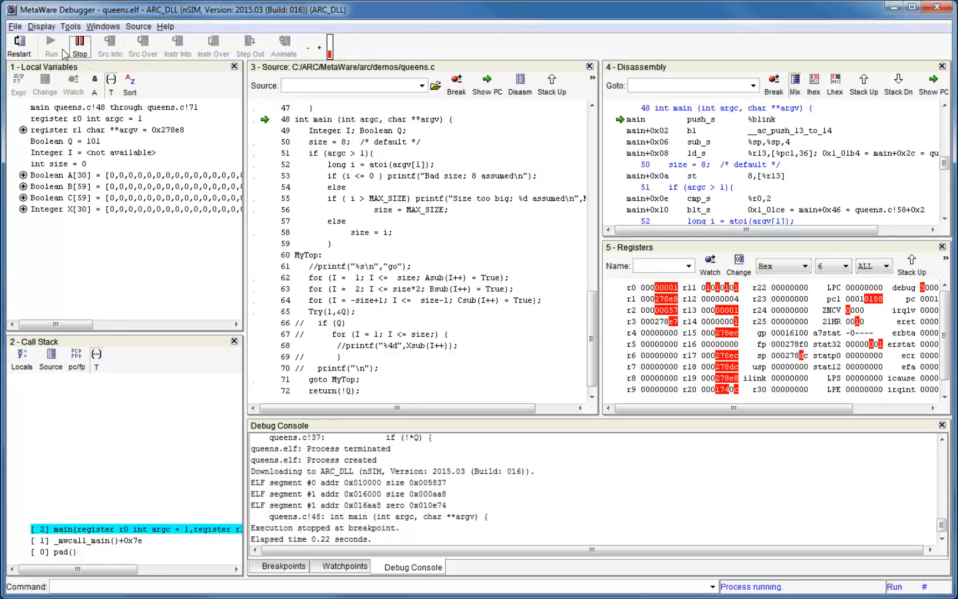
pyautogui.moveTo(72, 79)
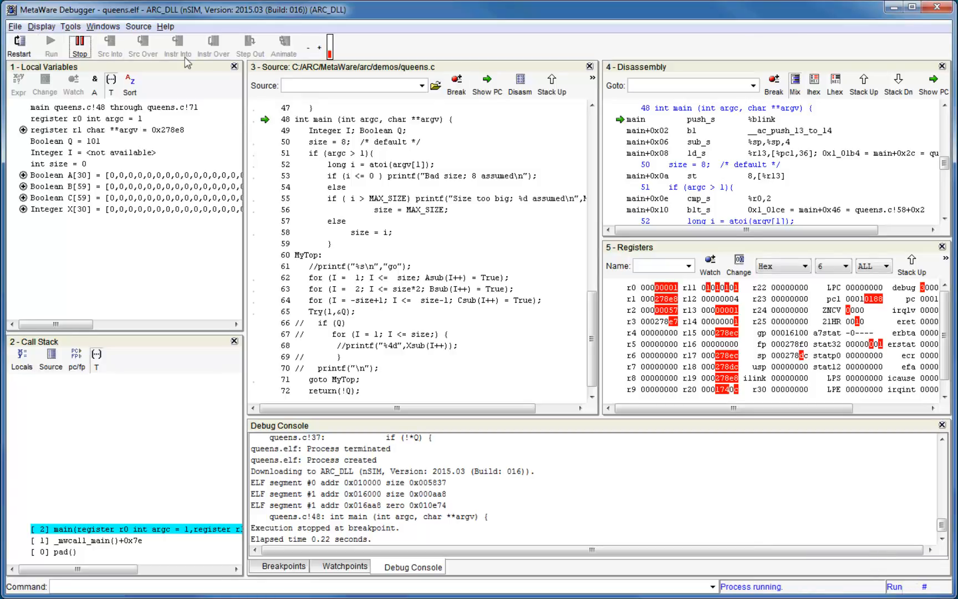
pyautogui.moveTo(79, 45)
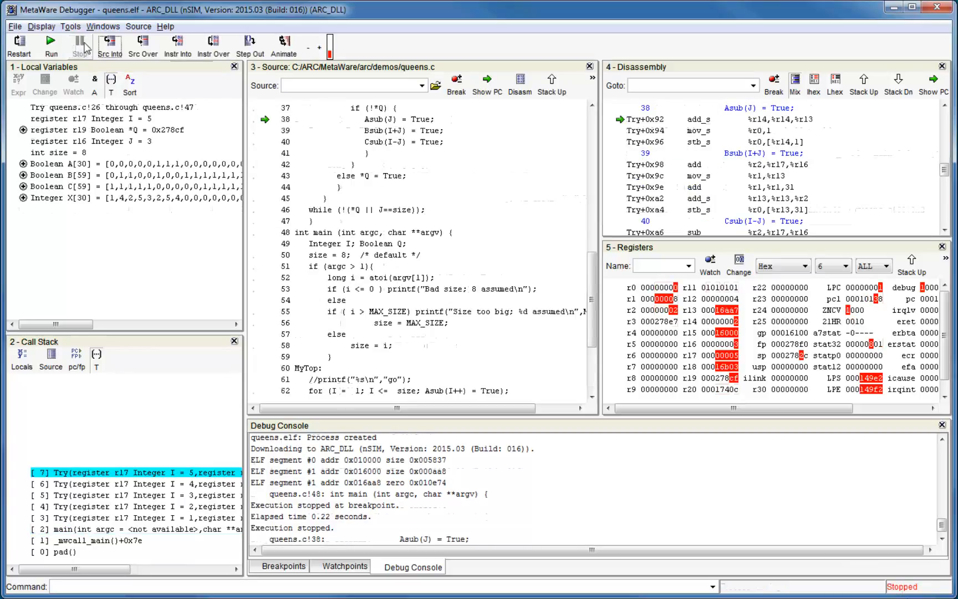
pyautogui.moveTo(77, 41)
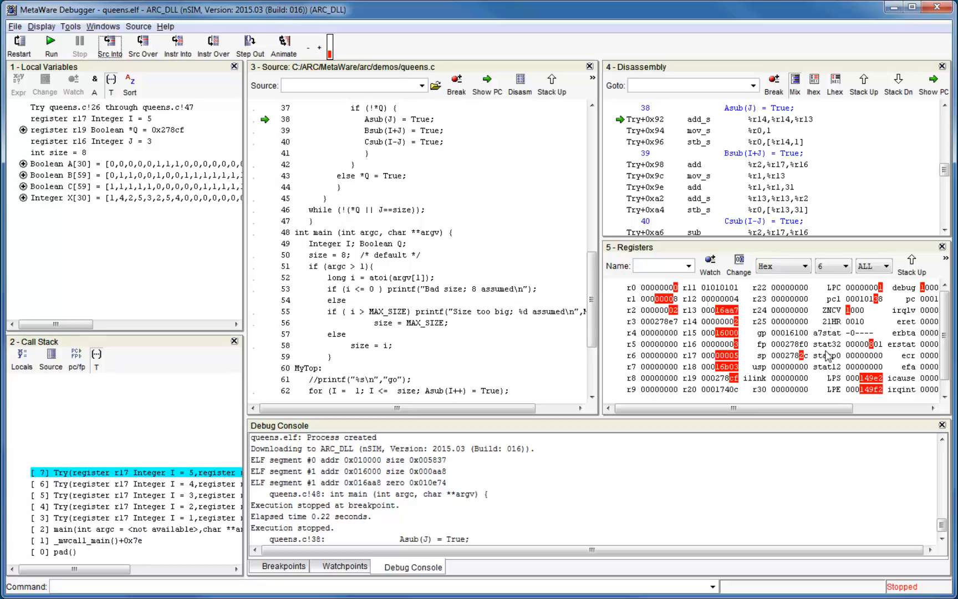
pyautogui.moveTo(828, 356)
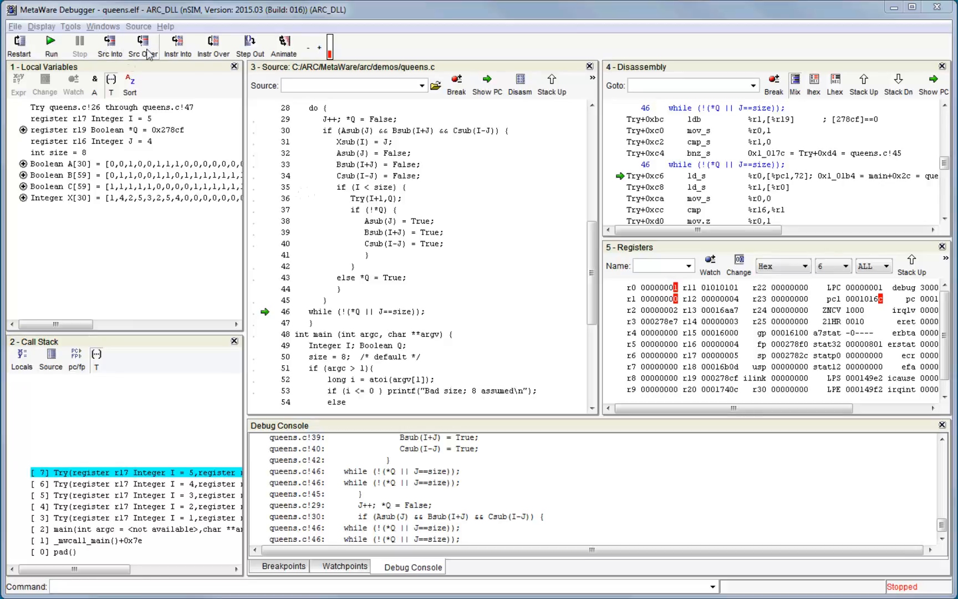
pyautogui.moveTo(133, 57)
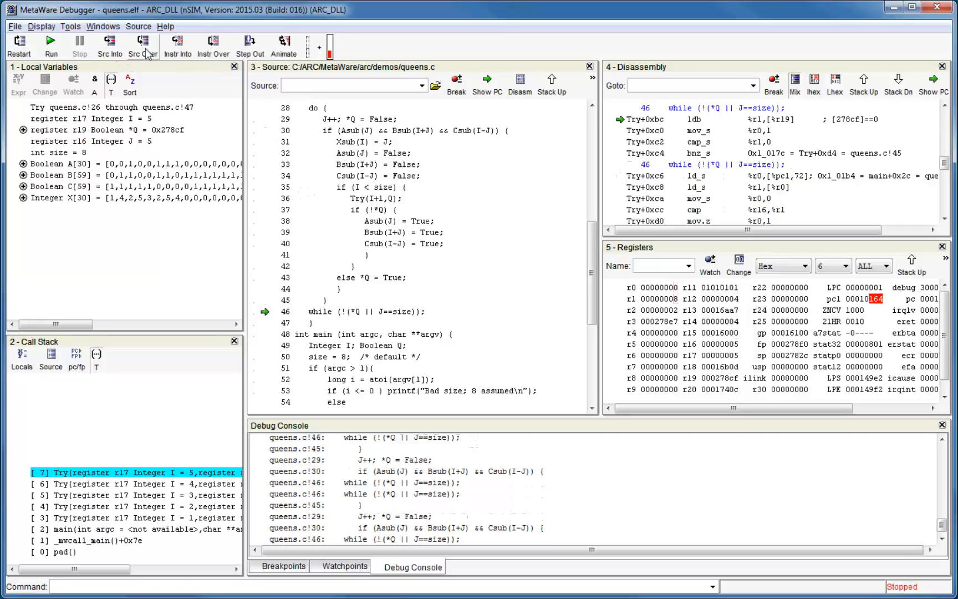
# Step: Step over five source statements through the Try loop, stopping at the Try(I+1,Q) call on line 36
pyautogui.click(143, 45)
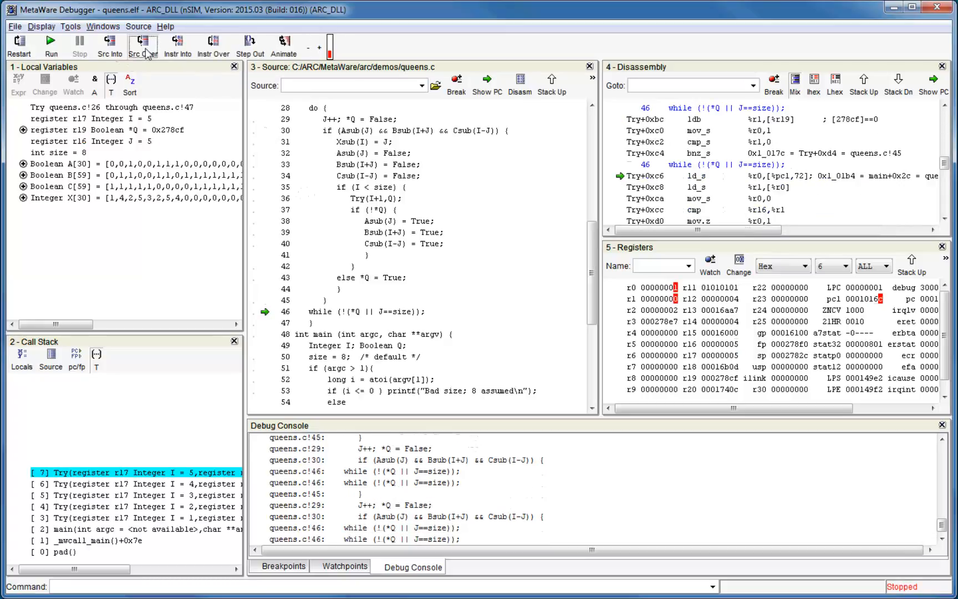
pyautogui.click(143, 45)
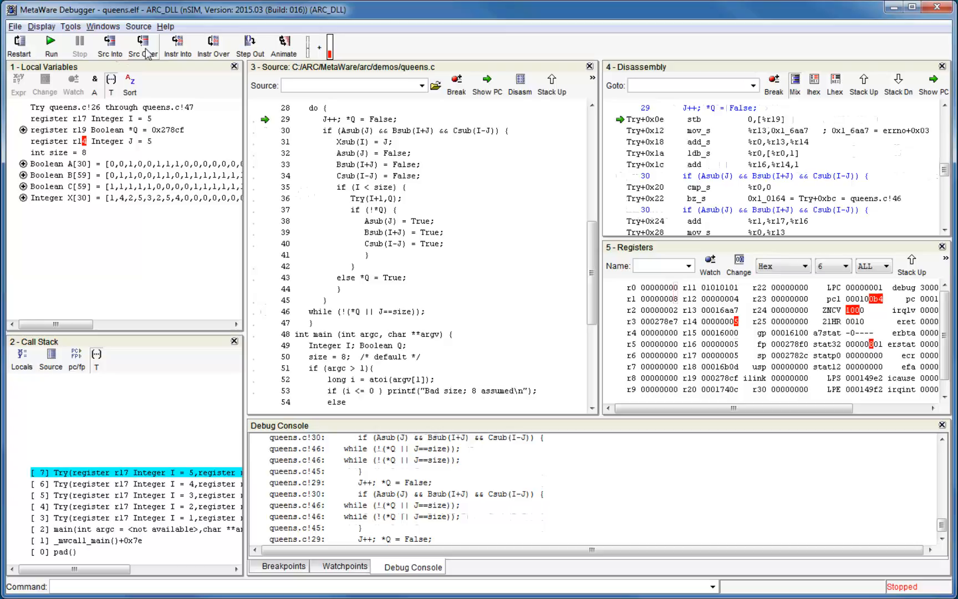
pyautogui.click(141, 44)
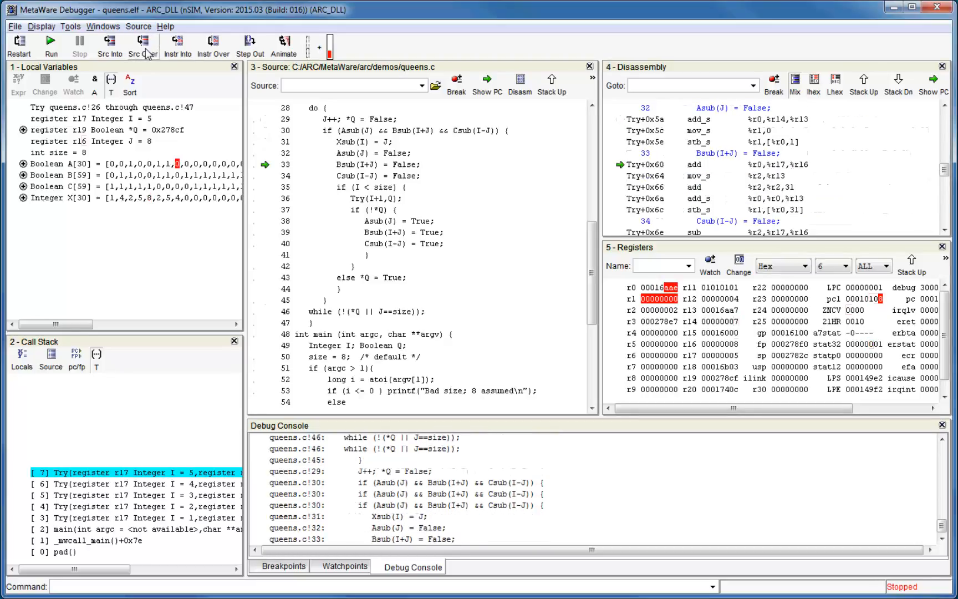
pyautogui.click(142, 43)
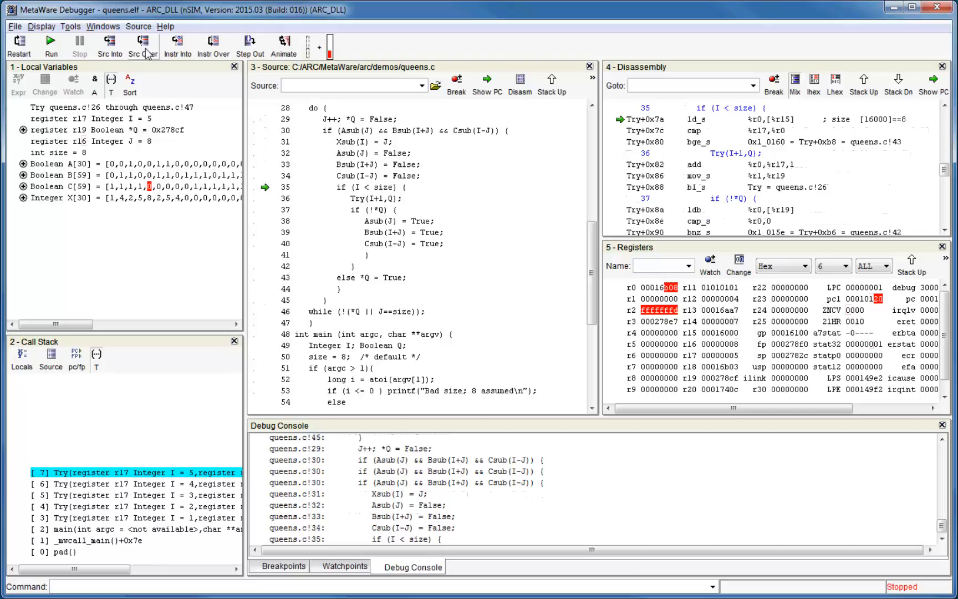
pyautogui.click(143, 46)
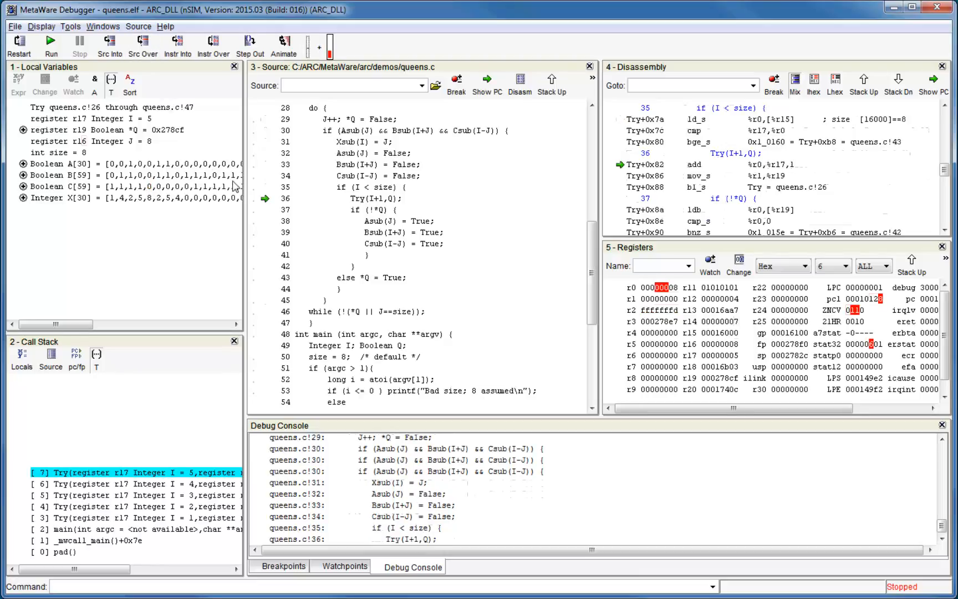
pyautogui.moveTo(359, 205)
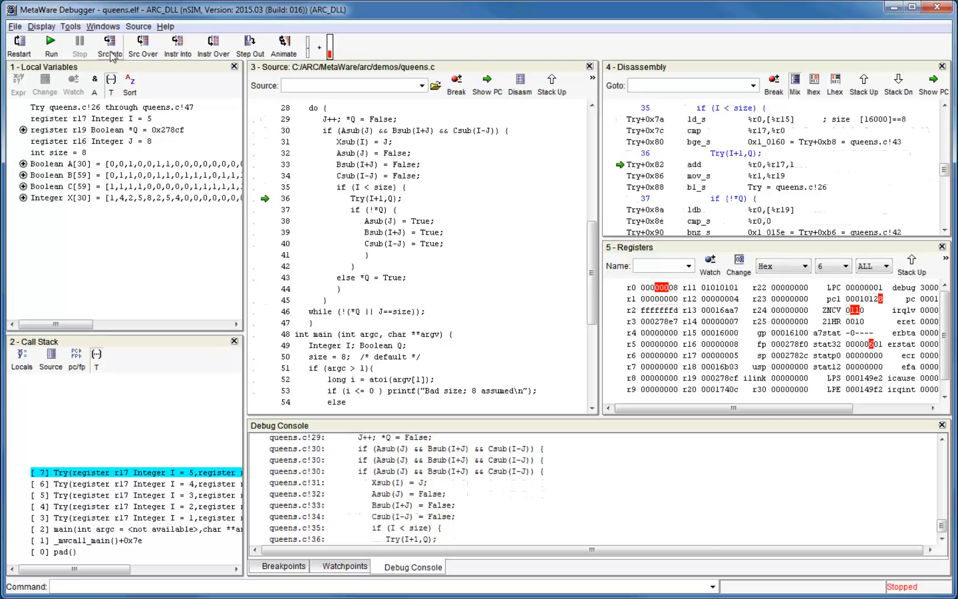
pyautogui.moveTo(110, 46)
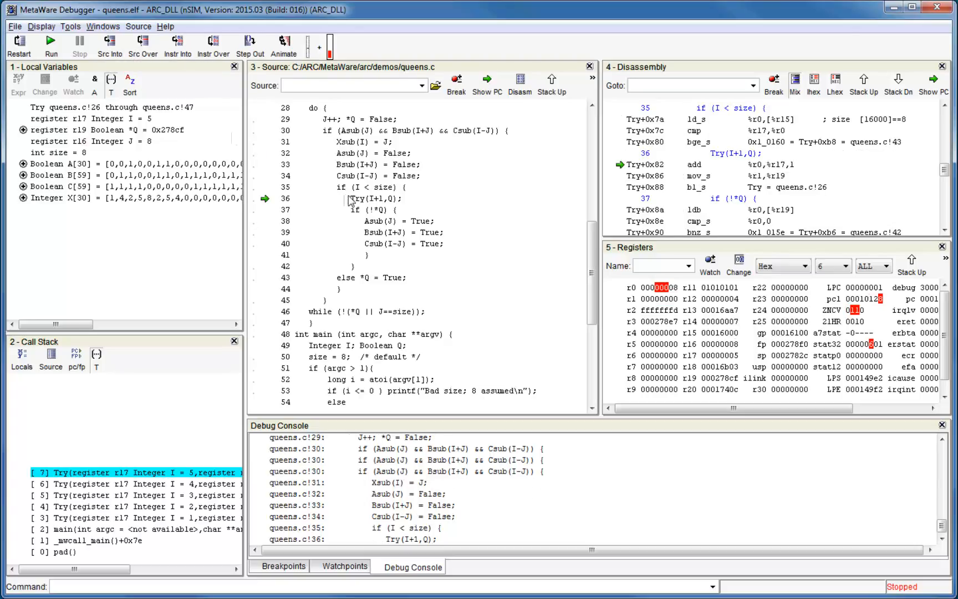
pyautogui.moveTo(142, 43)
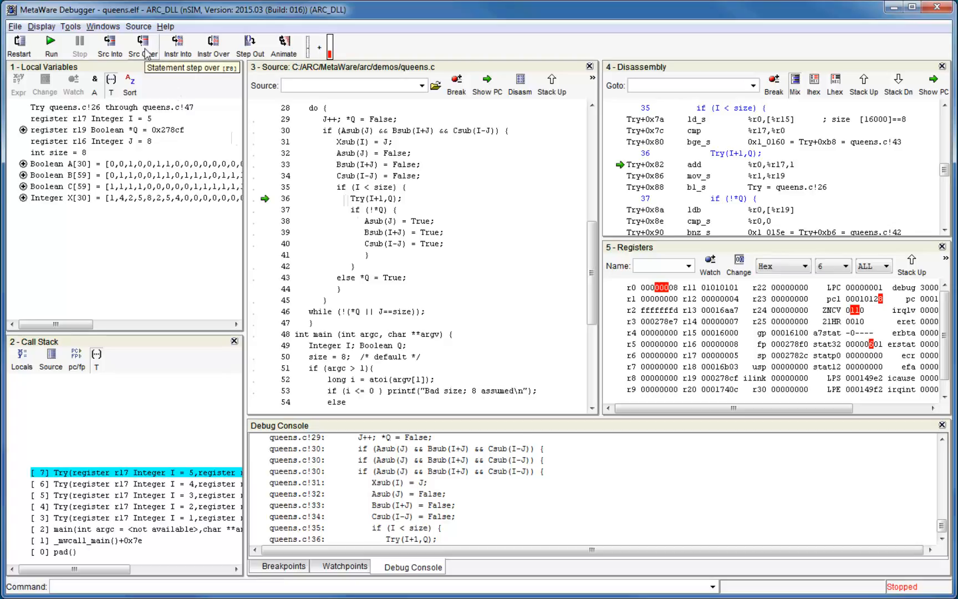
pyautogui.moveTo(110, 44)
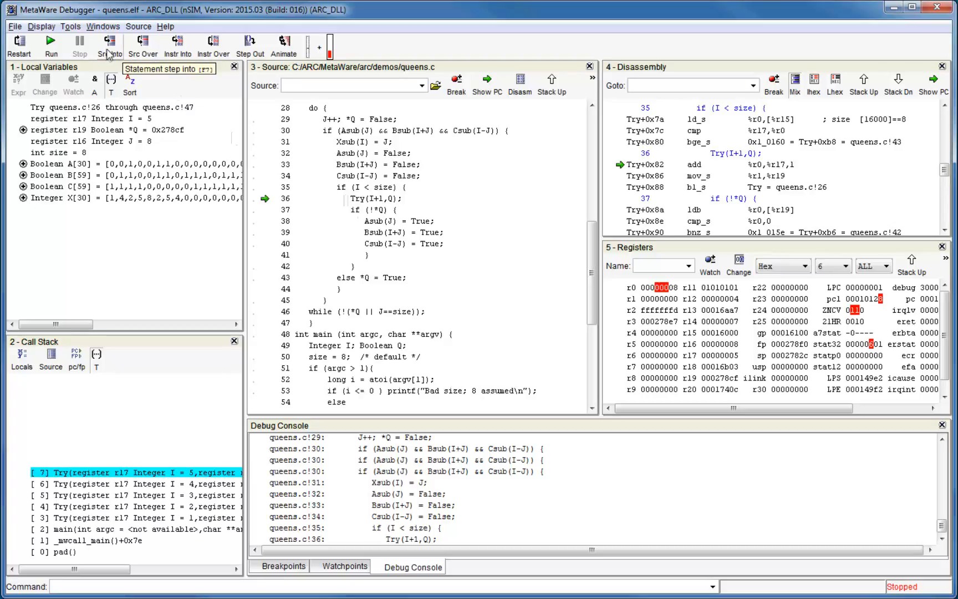
# Step: Step into Try(I+1,Q), stopping at the start of a new Try frame eight levels deep with I = 6
pyautogui.click(110, 46)
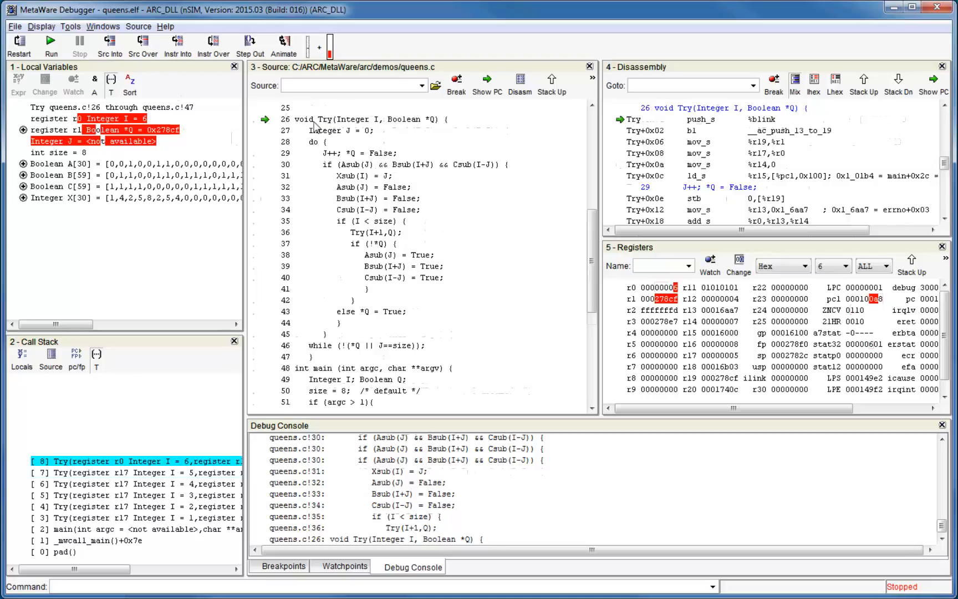
pyautogui.moveTo(316, 123)
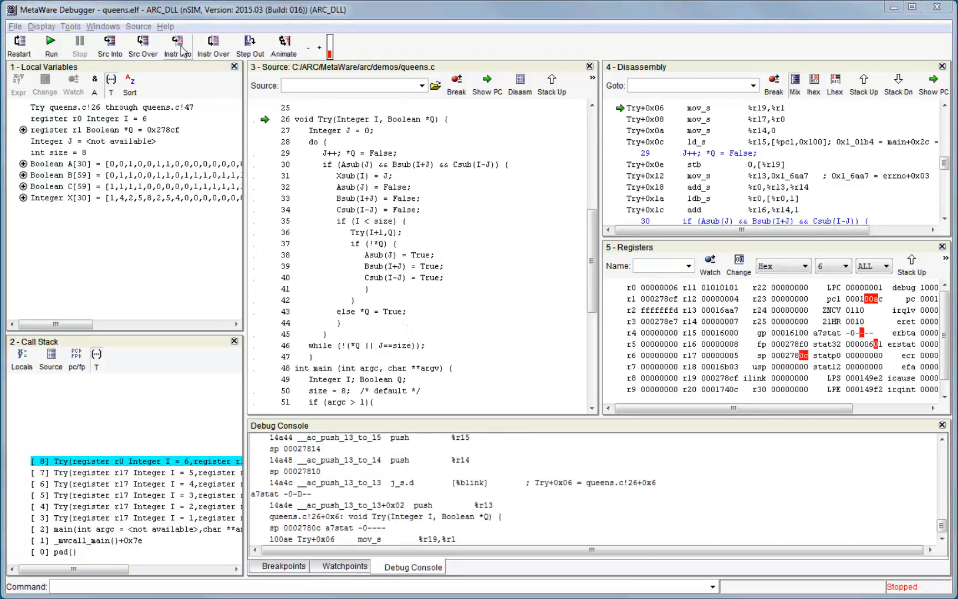
pyautogui.moveTo(210, 51)
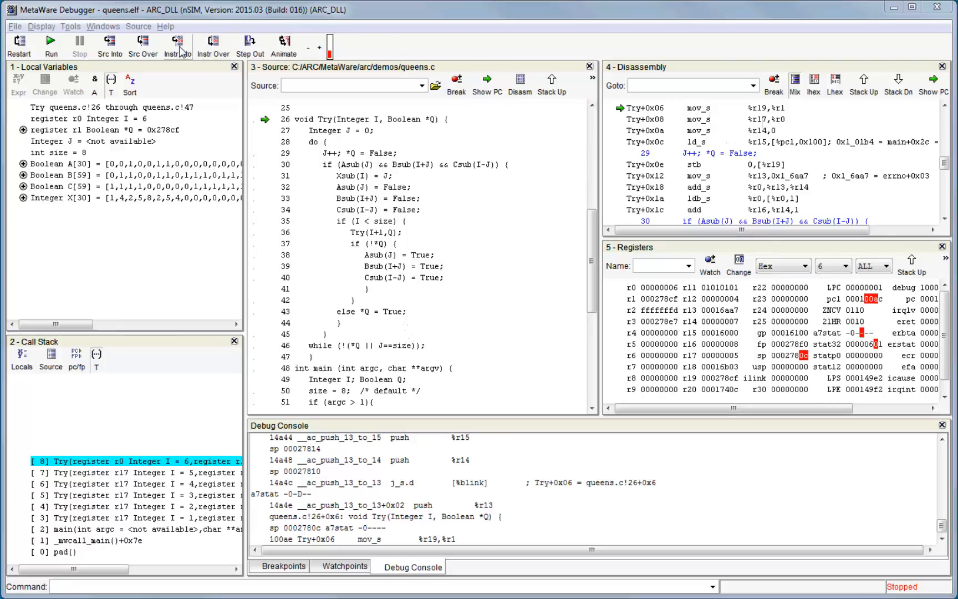
# Step: Execute line 29 one machine instruction at a time across five instruction steps
pyautogui.click(177, 44)
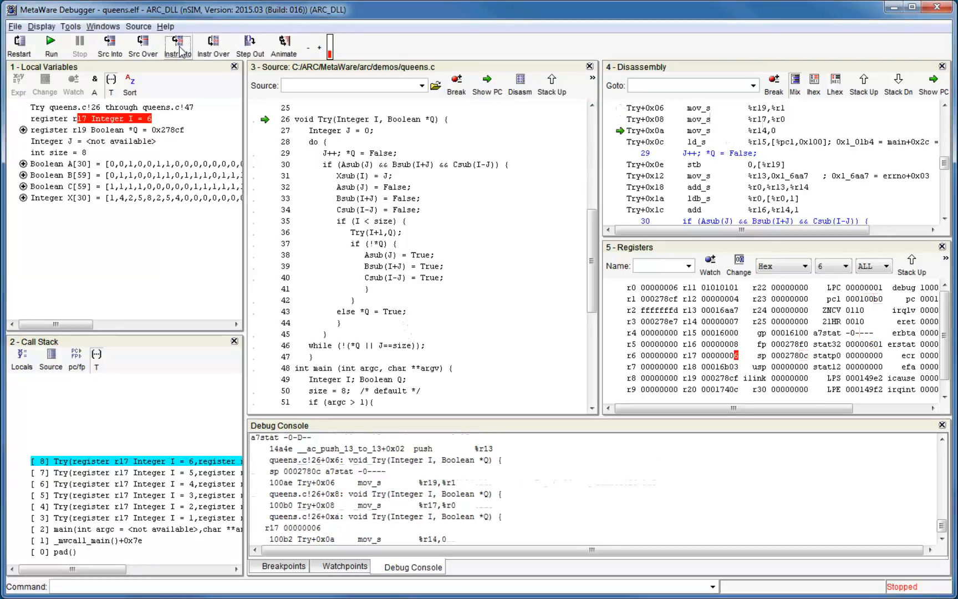
pyautogui.click(177, 45)
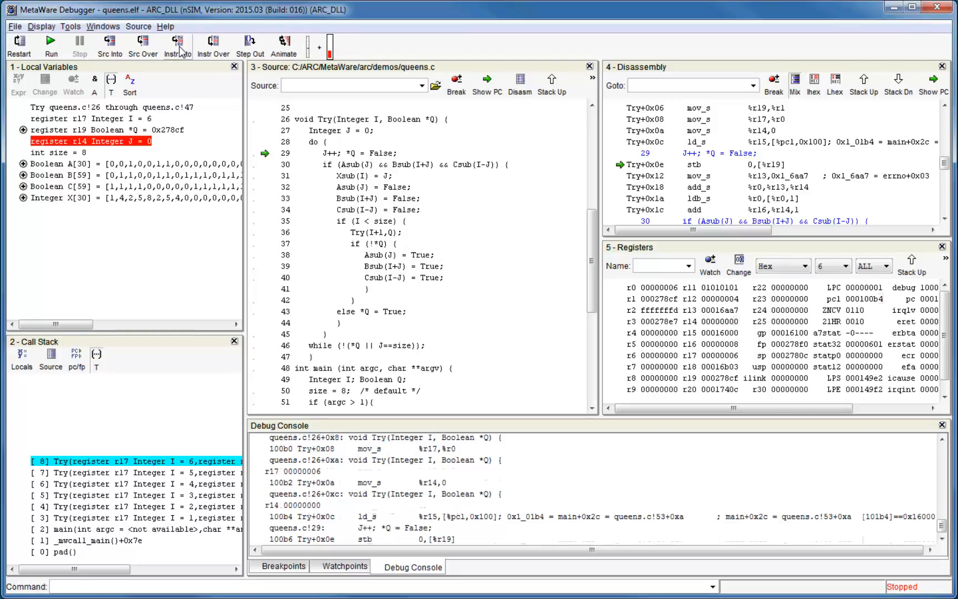
pyautogui.click(178, 45)
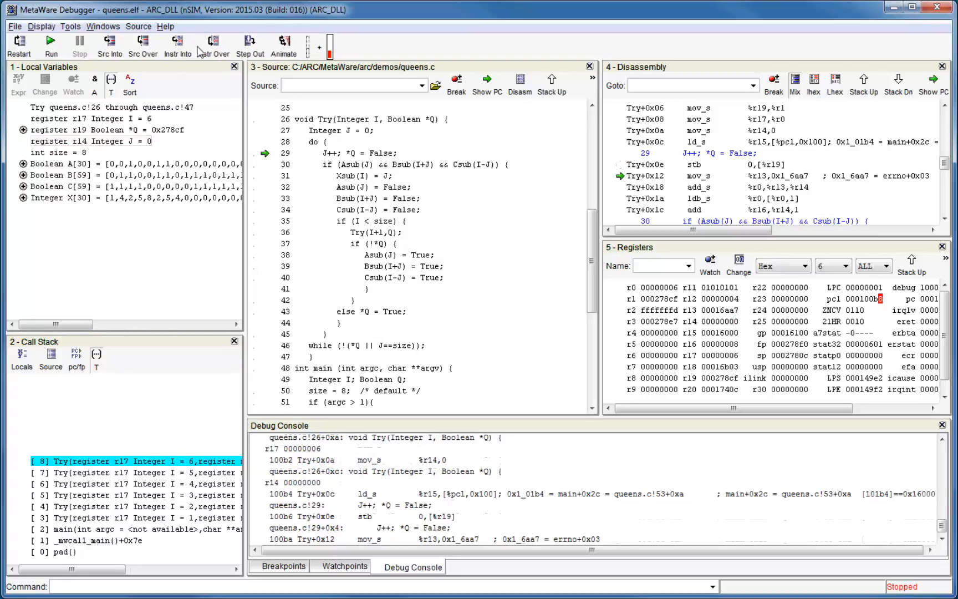
pyautogui.moveTo(213, 43)
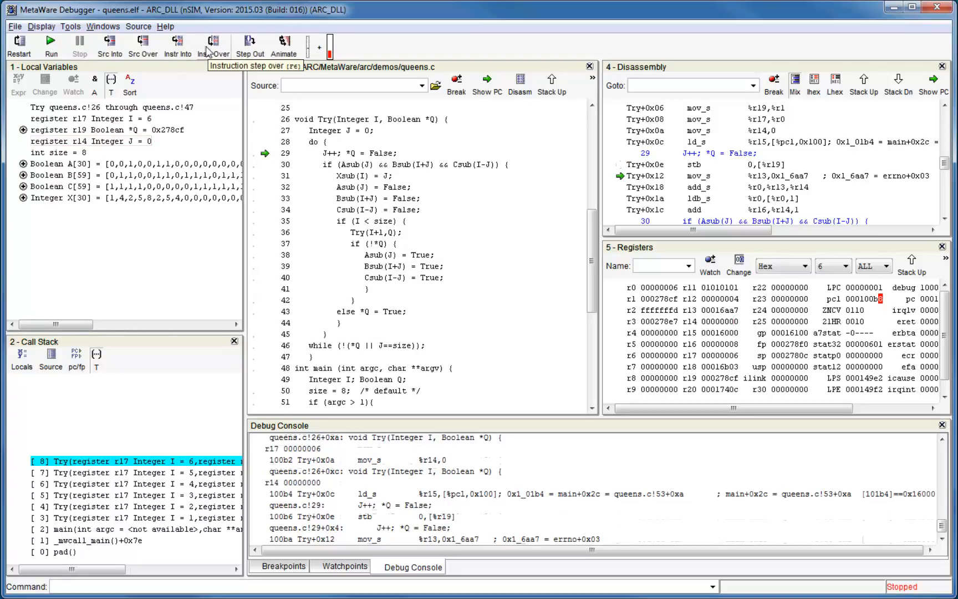
pyautogui.click(213, 43)
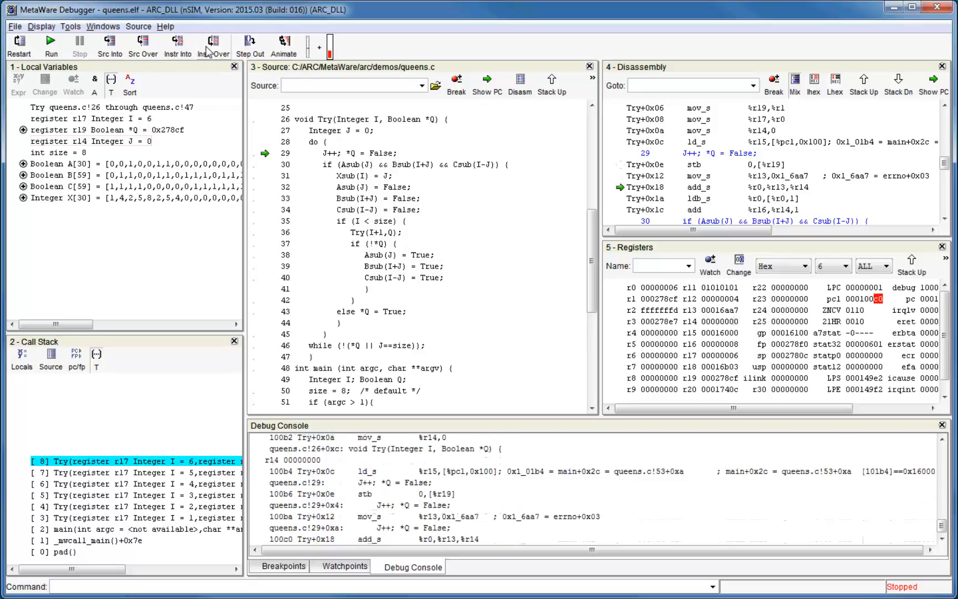
pyautogui.click(212, 46)
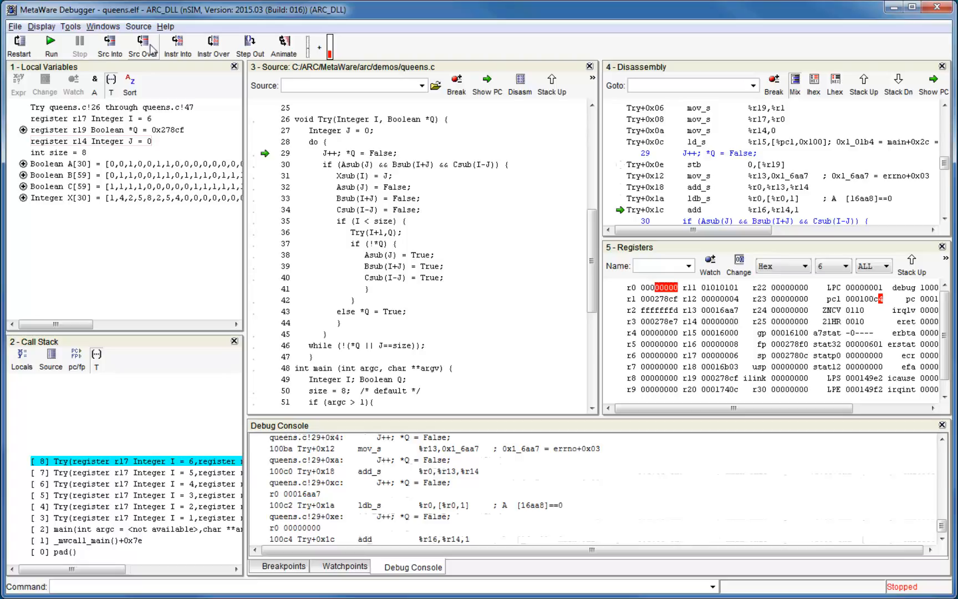
pyautogui.moveTo(110, 43)
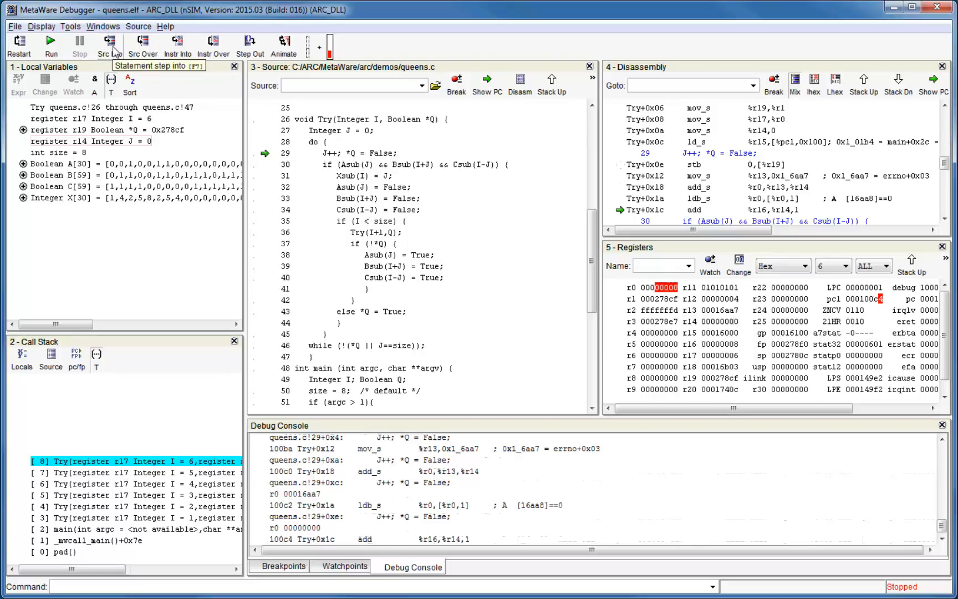
pyautogui.moveTo(142, 43)
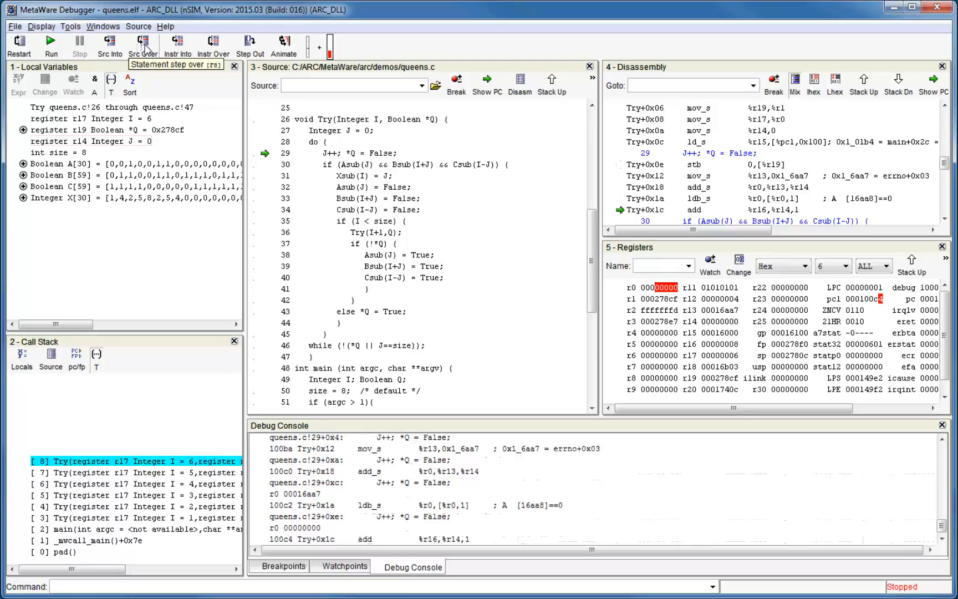
# Step: Step over source statements to the loop end and back to line 29 with J = 1
pyautogui.click(142, 43)
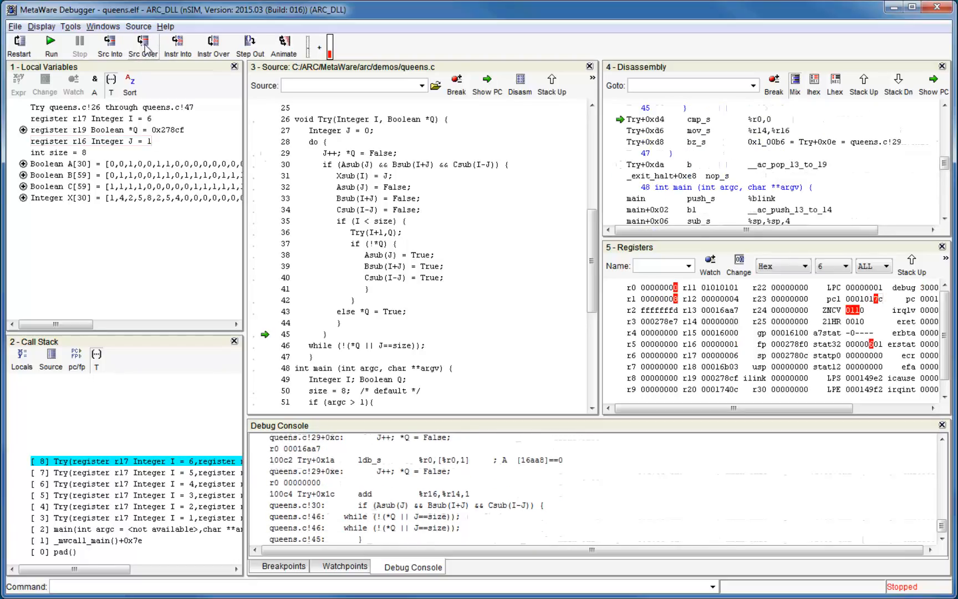
pyautogui.click(143, 41)
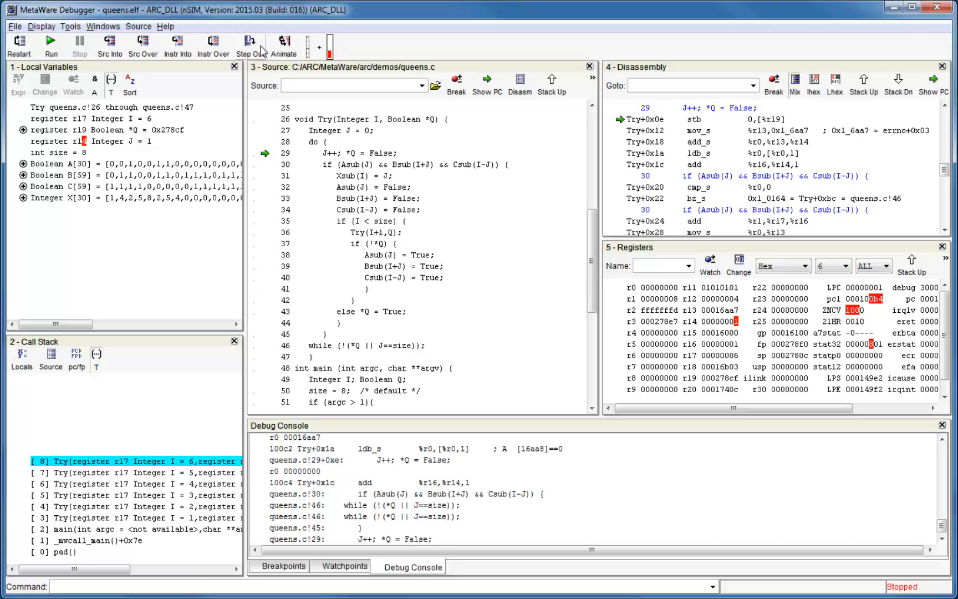
pyautogui.moveTo(250, 44)
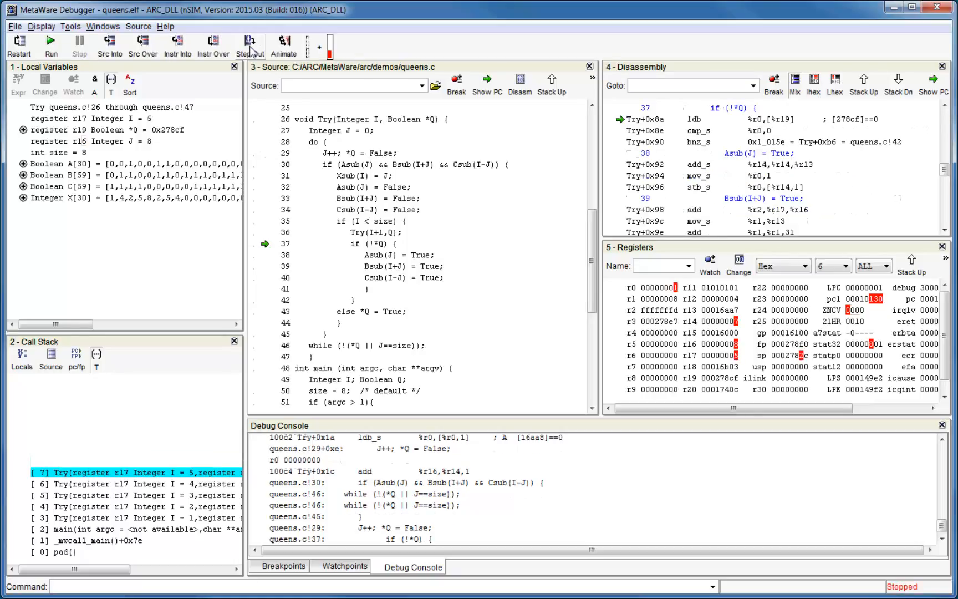
# Step: Step out of three nested Try calls, unwinding the recursion to the frame stopped at line 37
pyautogui.click(250, 44)
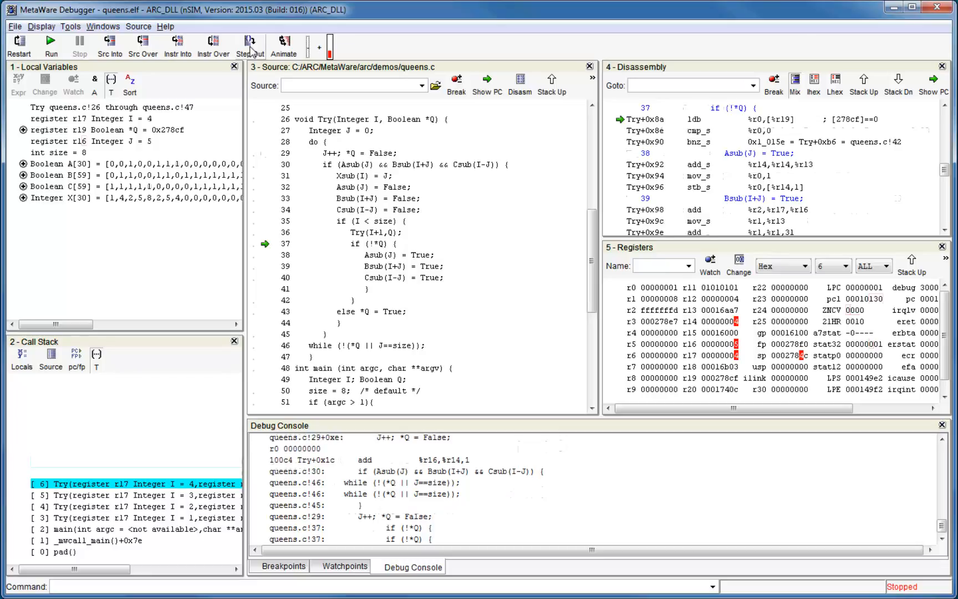
pyautogui.click(249, 45)
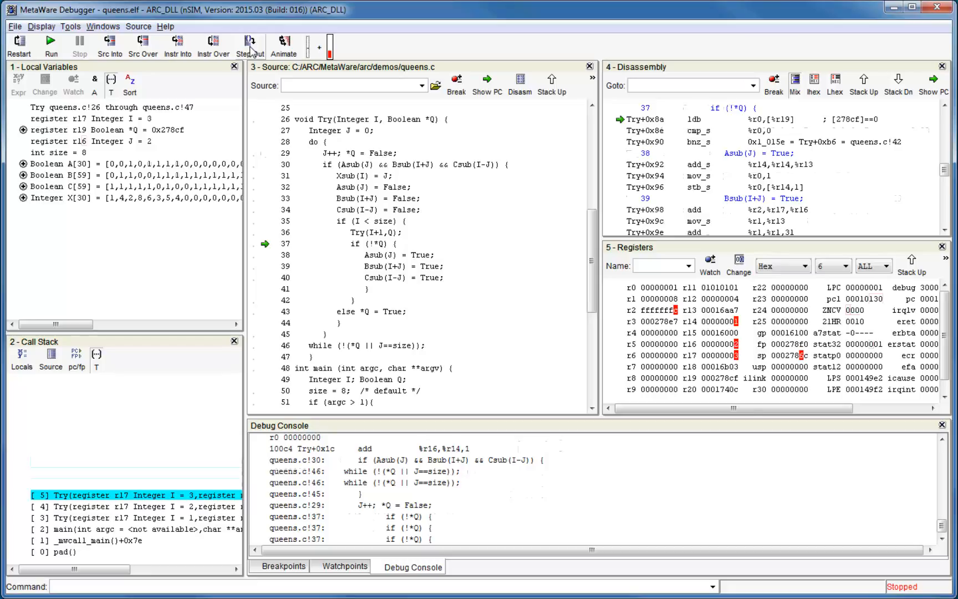
pyautogui.click(249, 44)
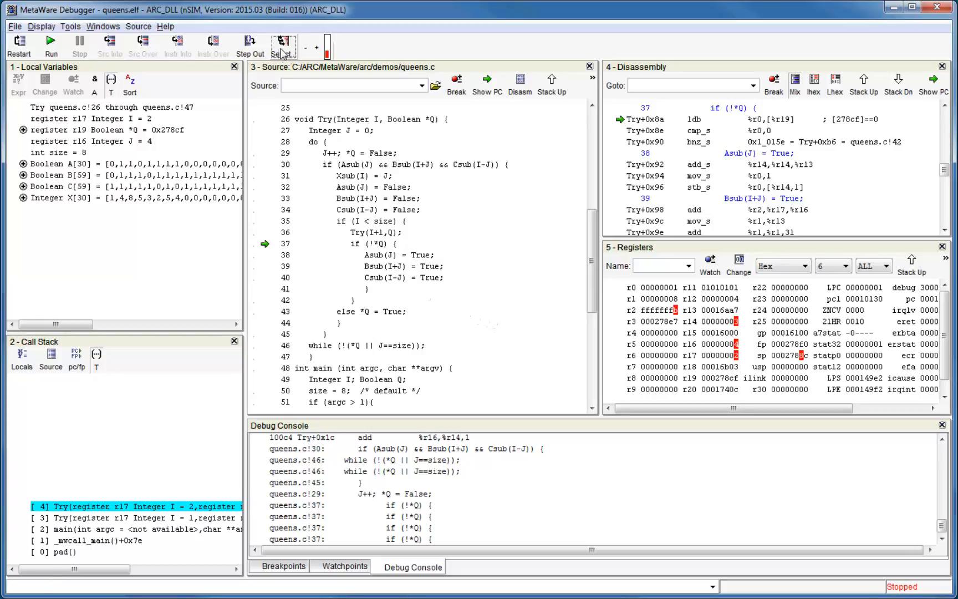
# Step: Animate source stepping through the recursion, then stop at line 36 in Try with I = 7, J = 4
pyautogui.click(282, 44)
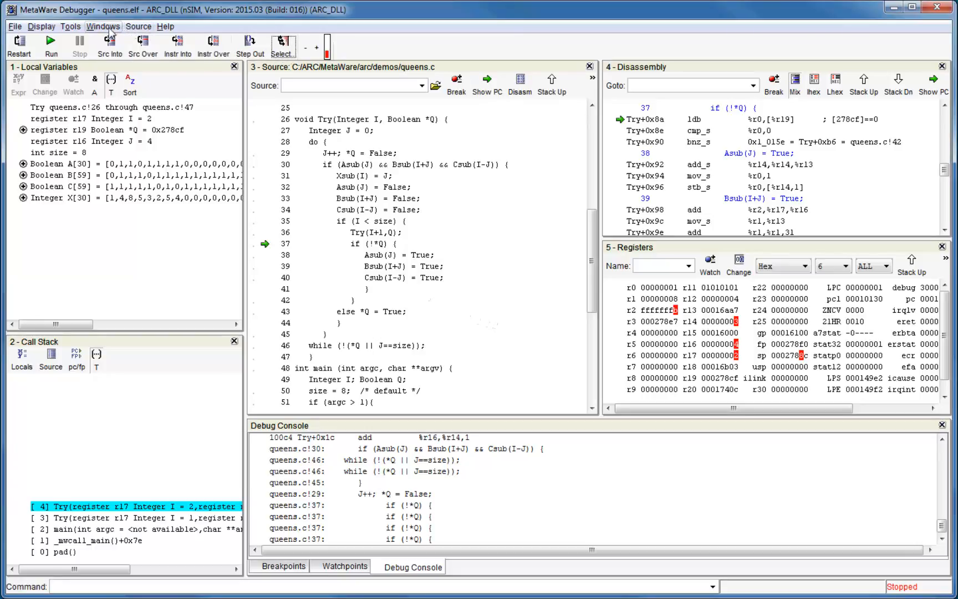
pyautogui.moveTo(225, 49)
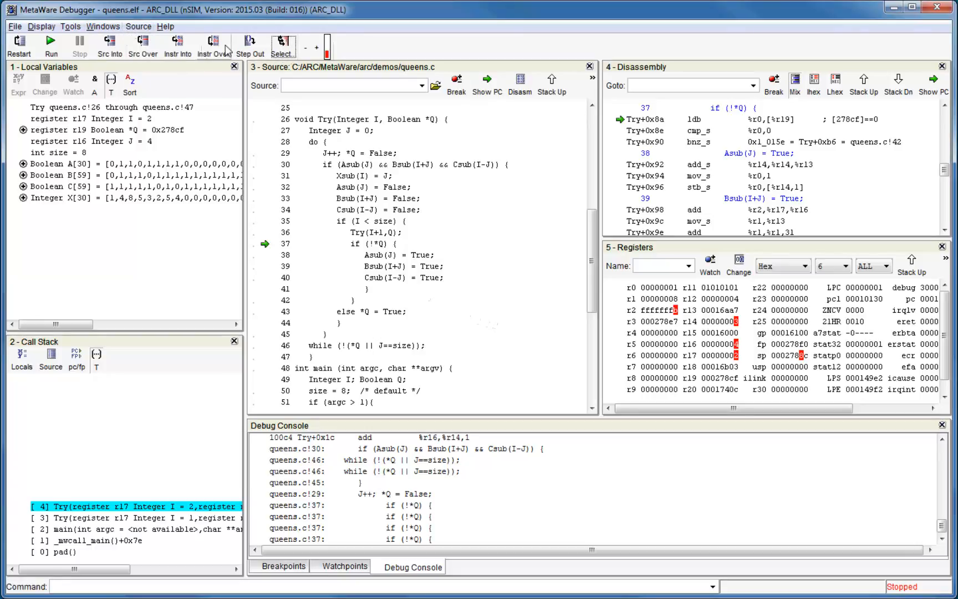
pyautogui.click(110, 43)
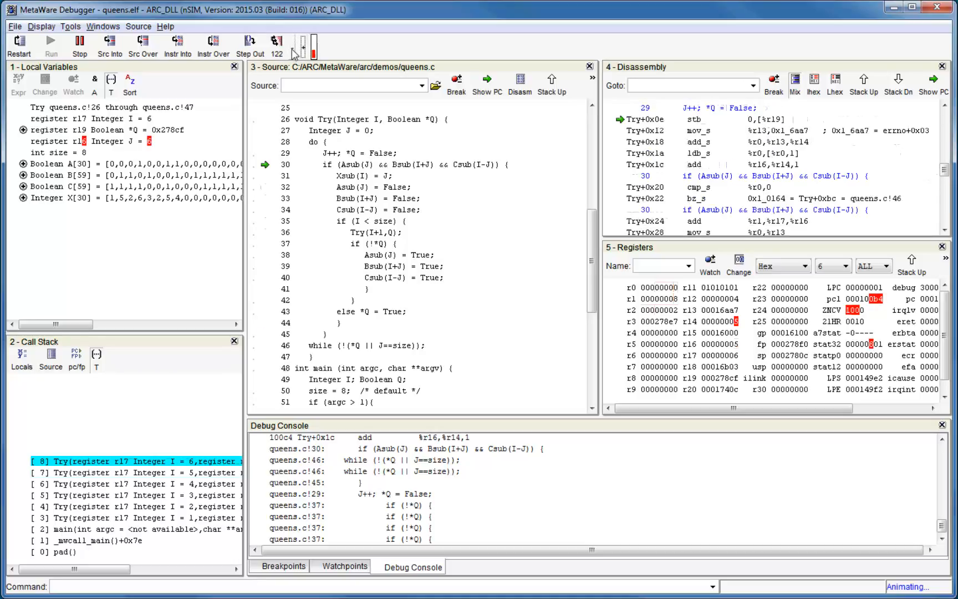
pyautogui.click(303, 47)
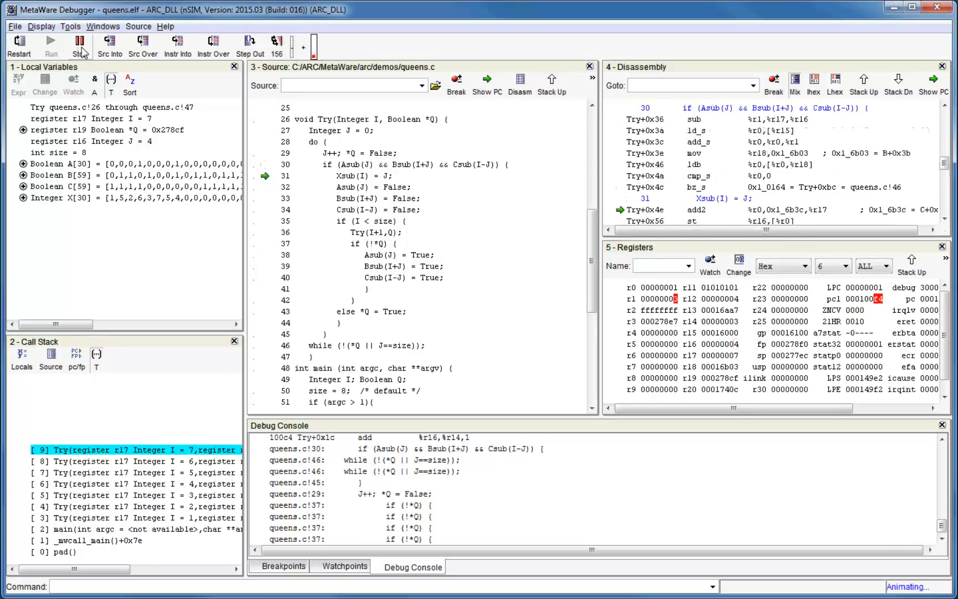
pyautogui.click(77, 45)
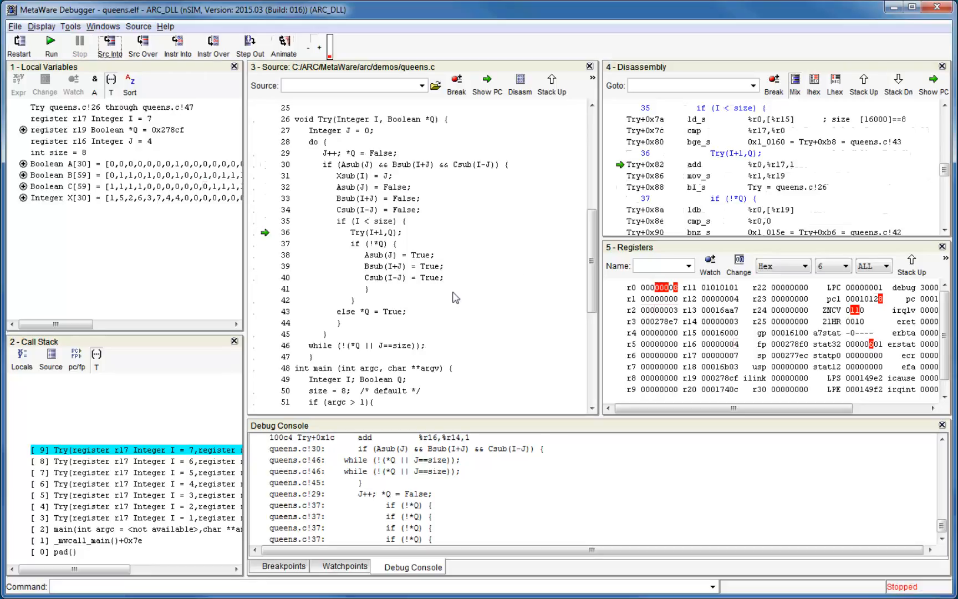
pyautogui.moveTo(403, 237)
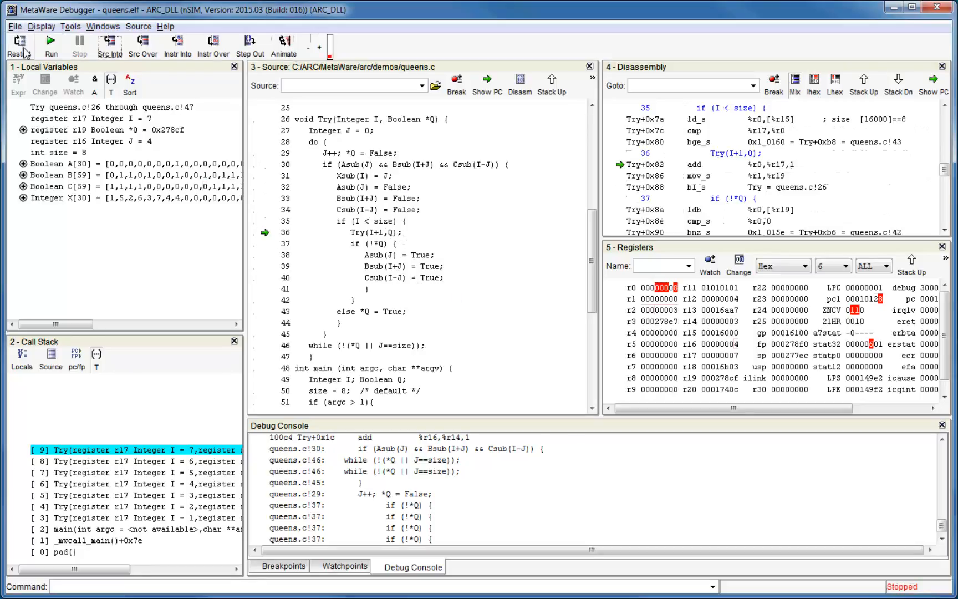
pyautogui.moveTo(17, 45)
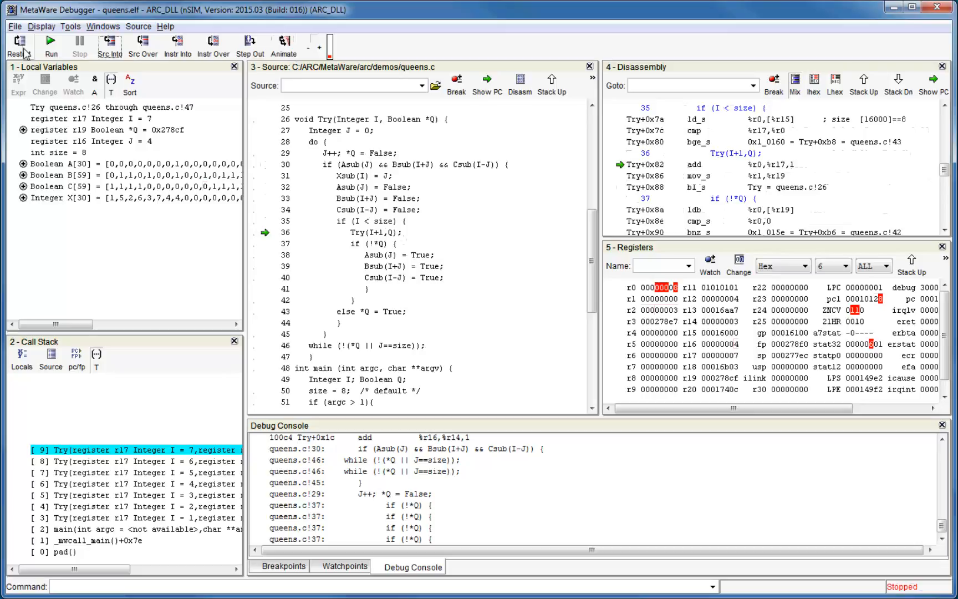
# Step: Restart queens.elf so it reloads and stops again at the main breakpoint on line 48
pyautogui.click(17, 45)
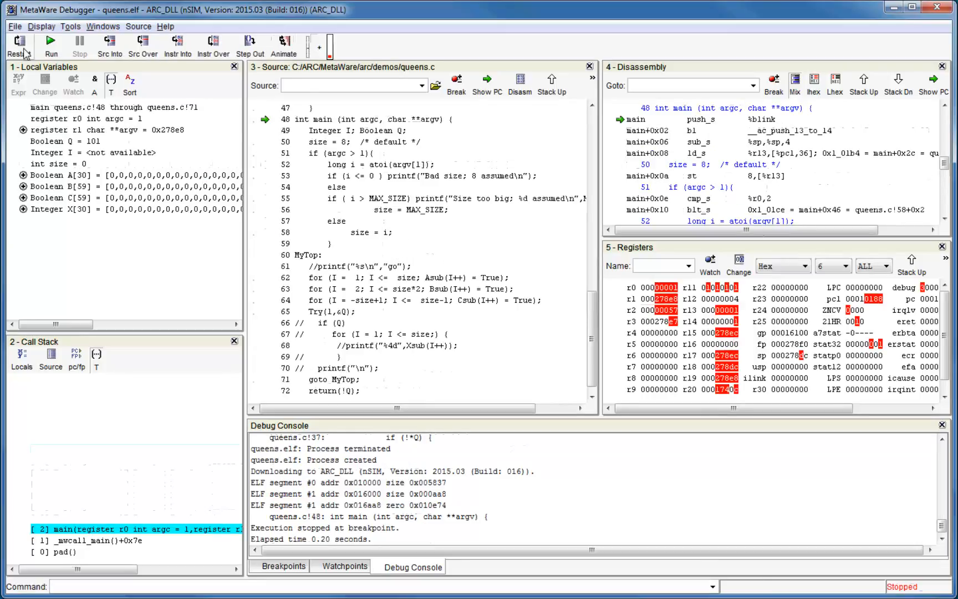